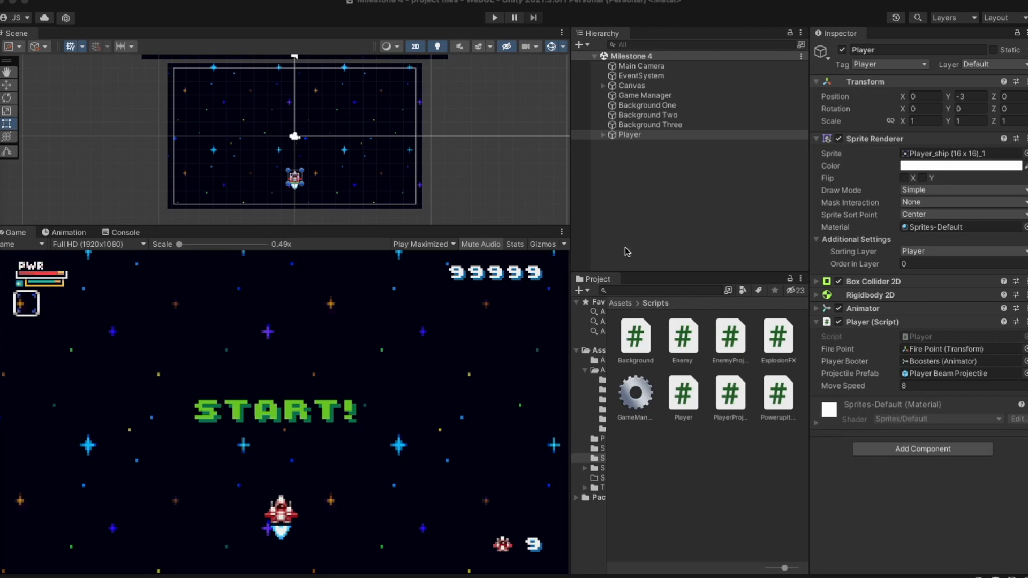
mouse_move(640, 211)
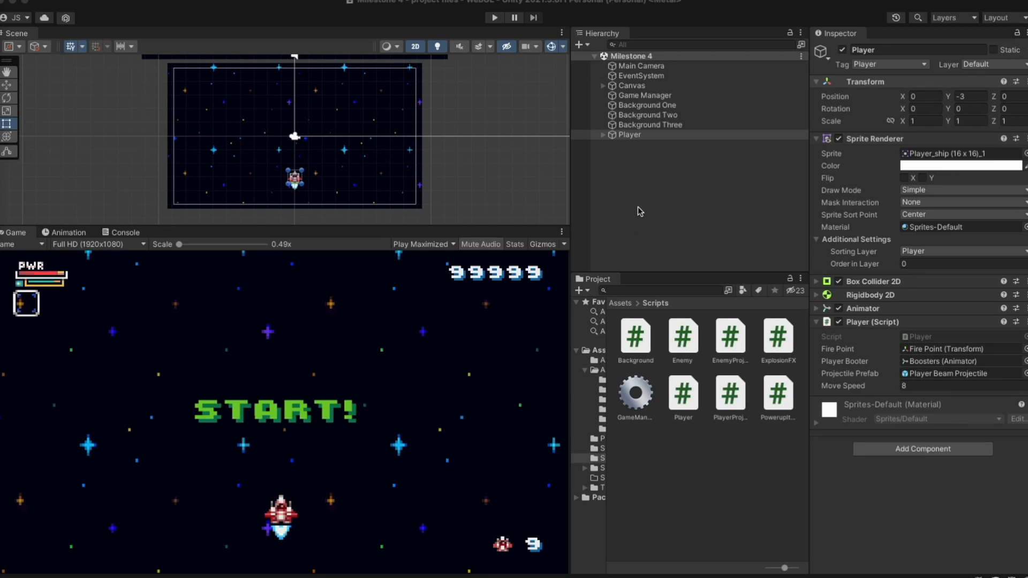
mouse_move(441, 317)
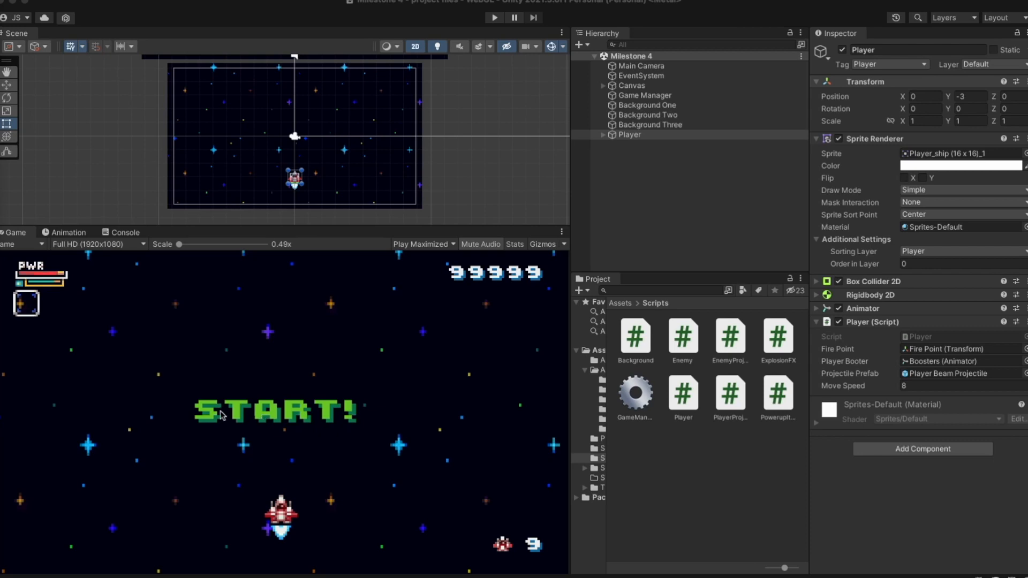
mouse_move(335, 383)
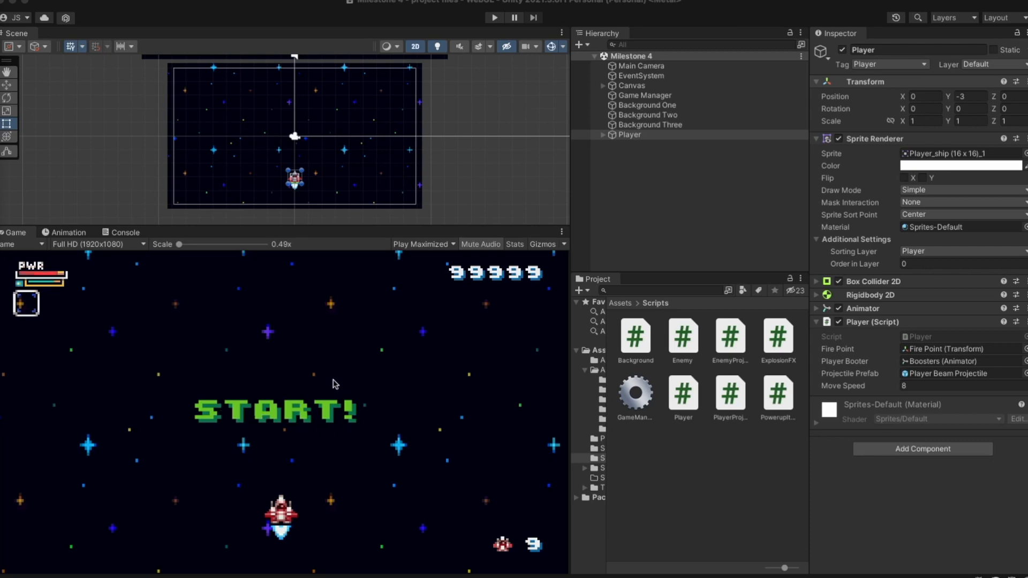
mouse_move(182, 421)
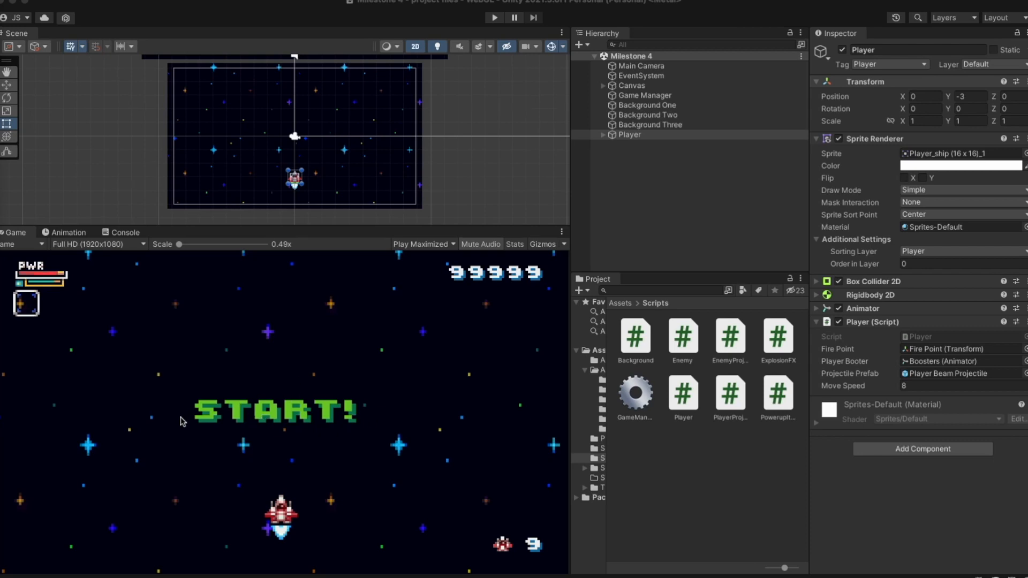
mouse_move(293, 426)
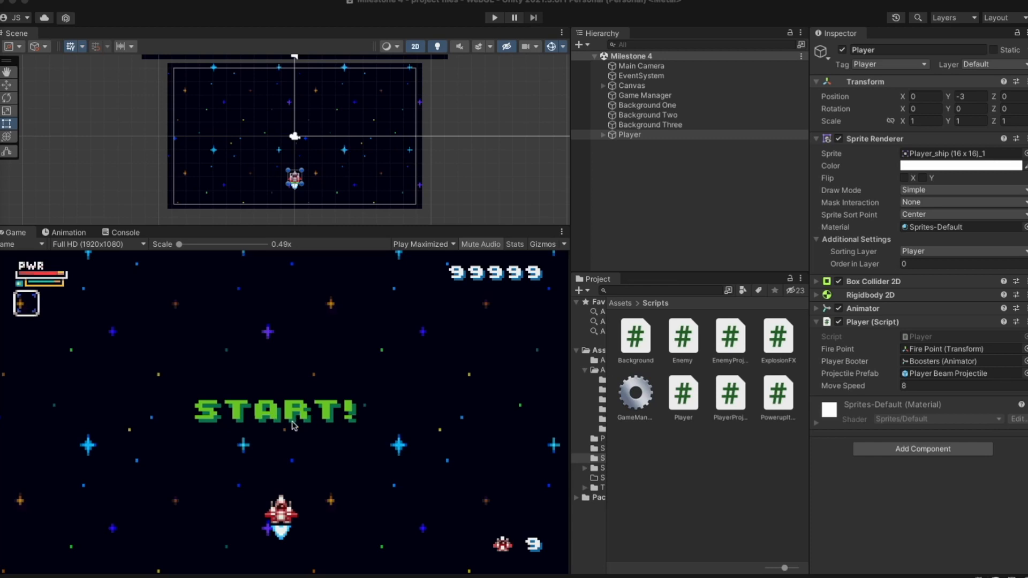
mouse_move(246, 355)
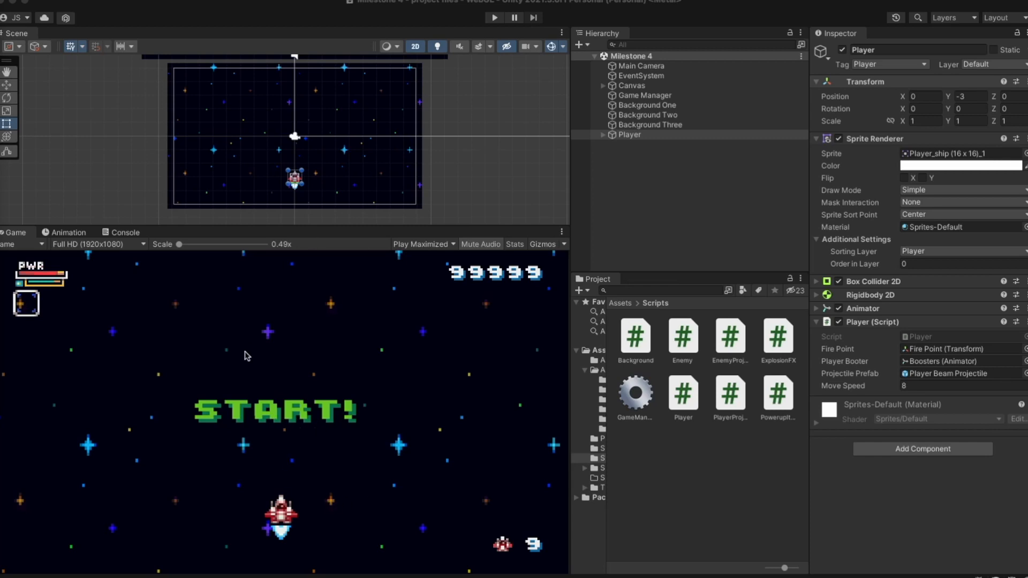
mouse_move(282, 410)
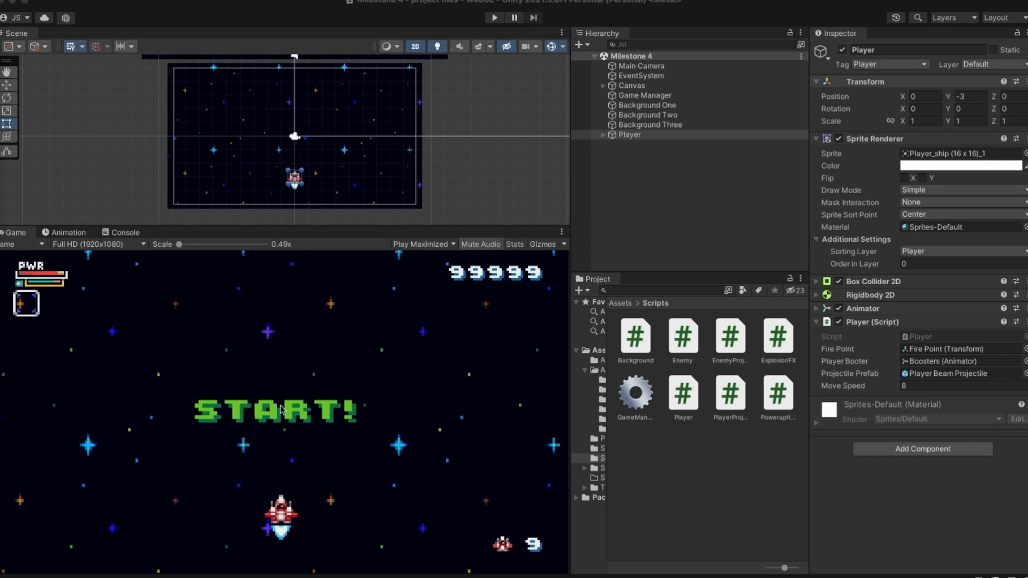
mouse_move(418, 374)
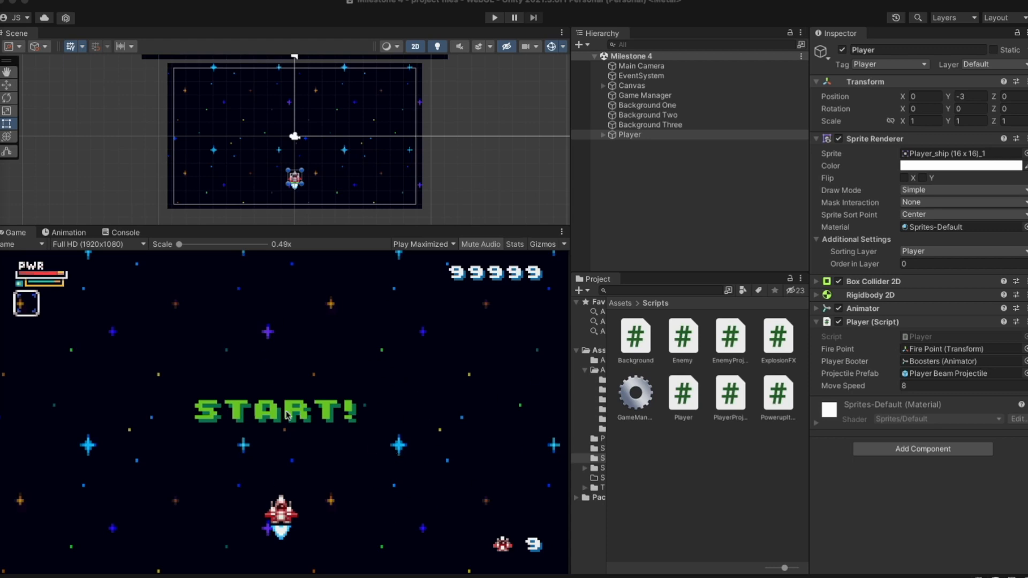
mouse_move(293, 418)
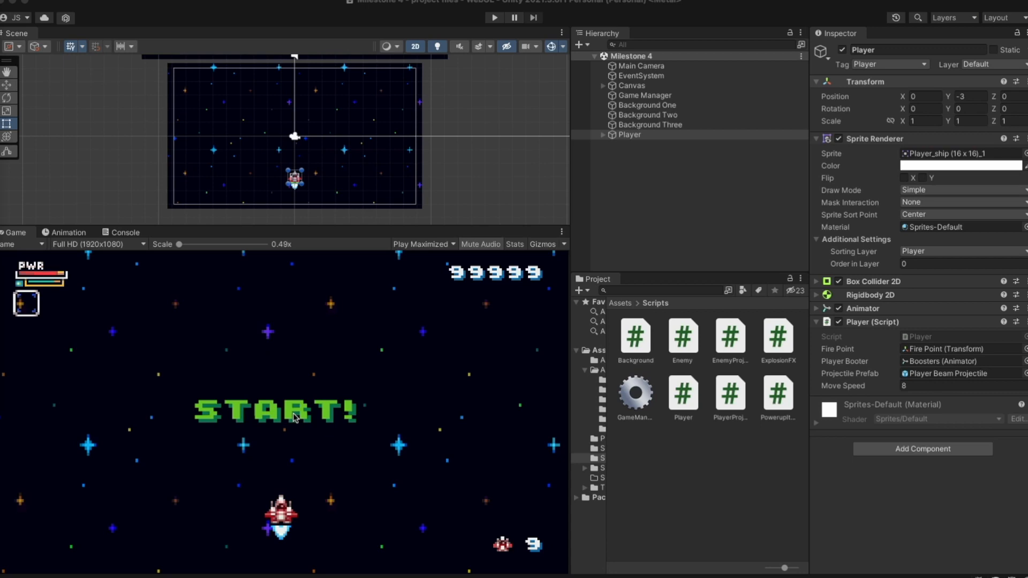
mouse_move(313, 409)
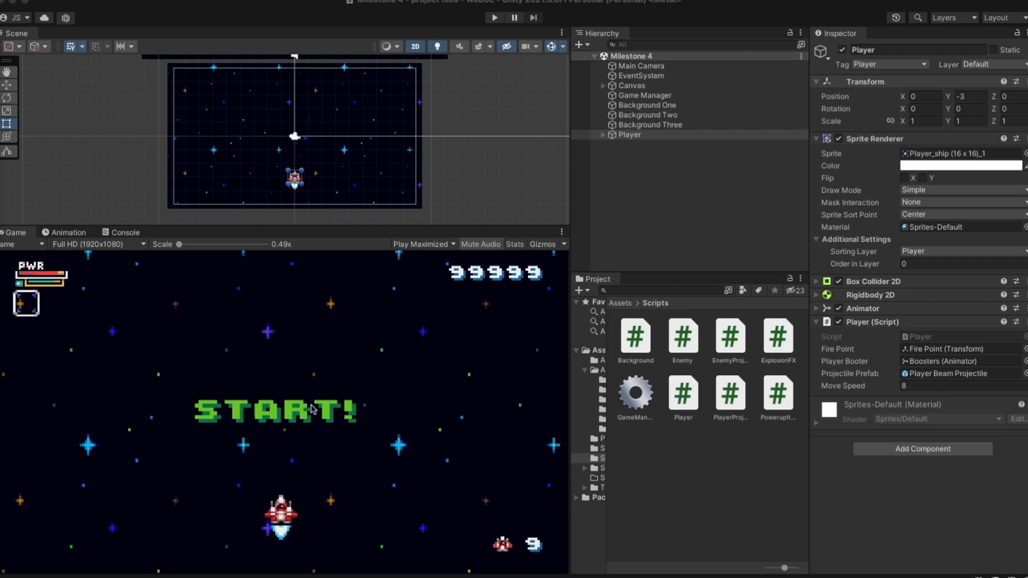
mouse_move(542, 523)
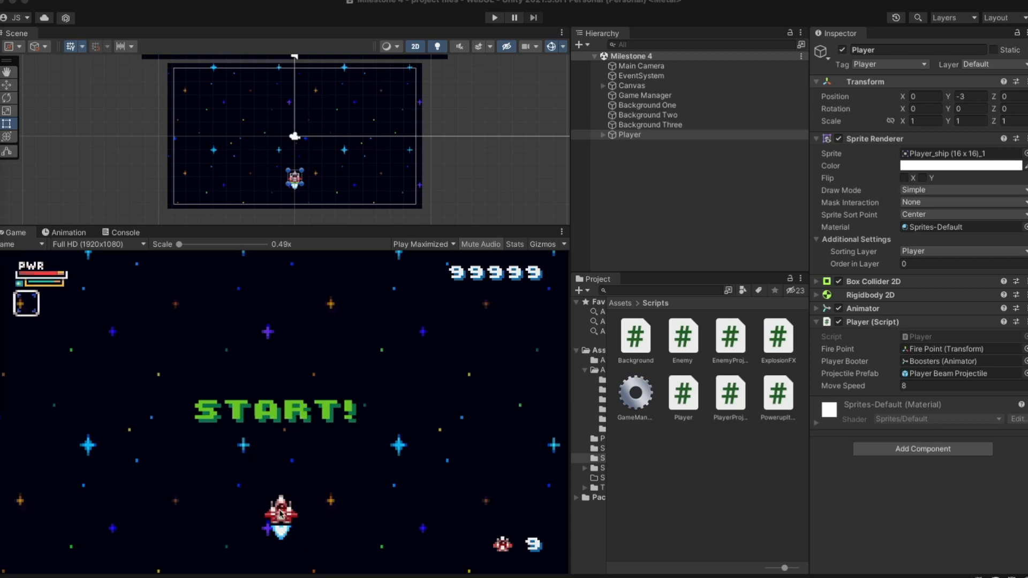
mouse_move(360, 533)
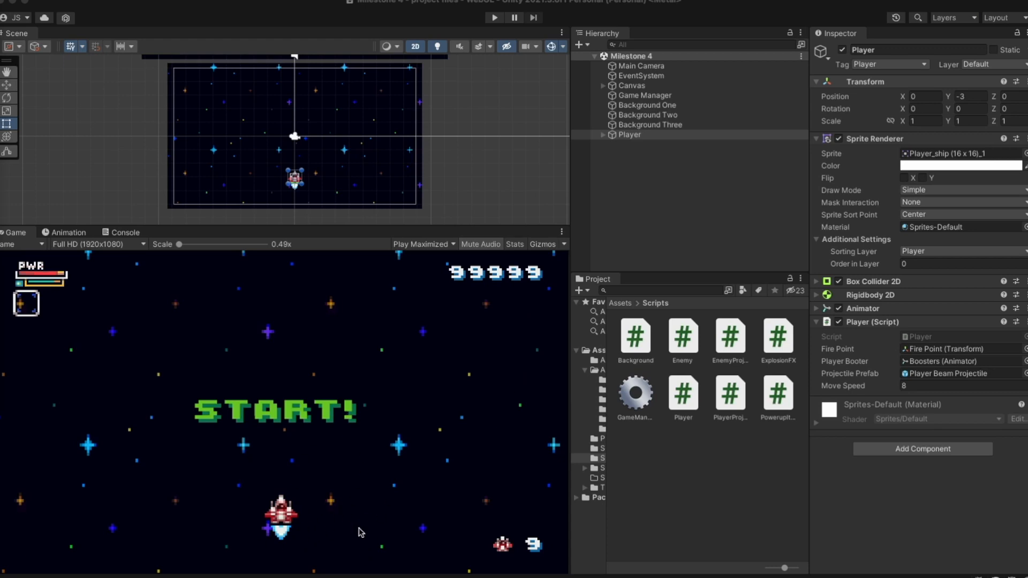
mouse_move(529, 549)
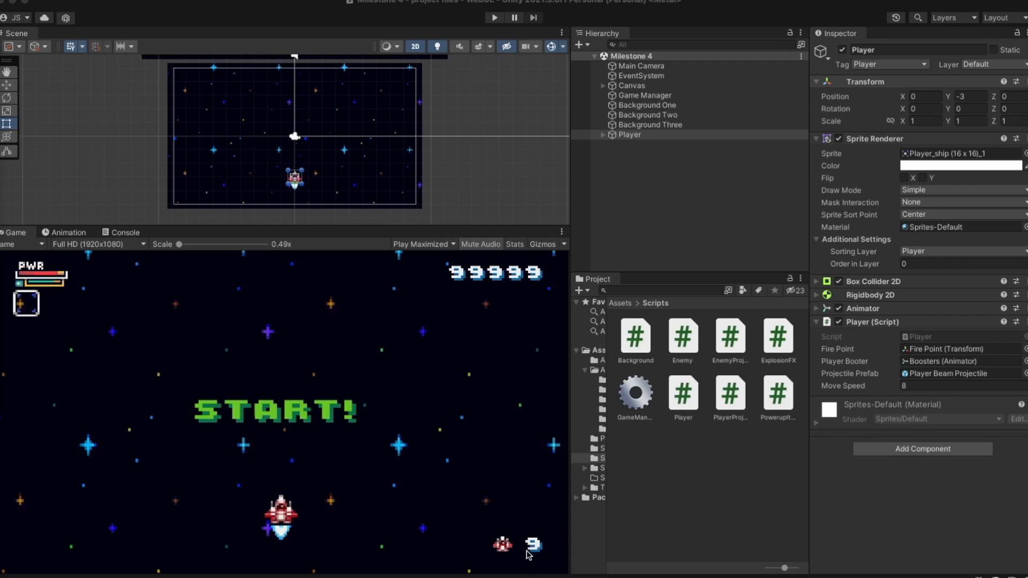
mouse_move(295, 382)
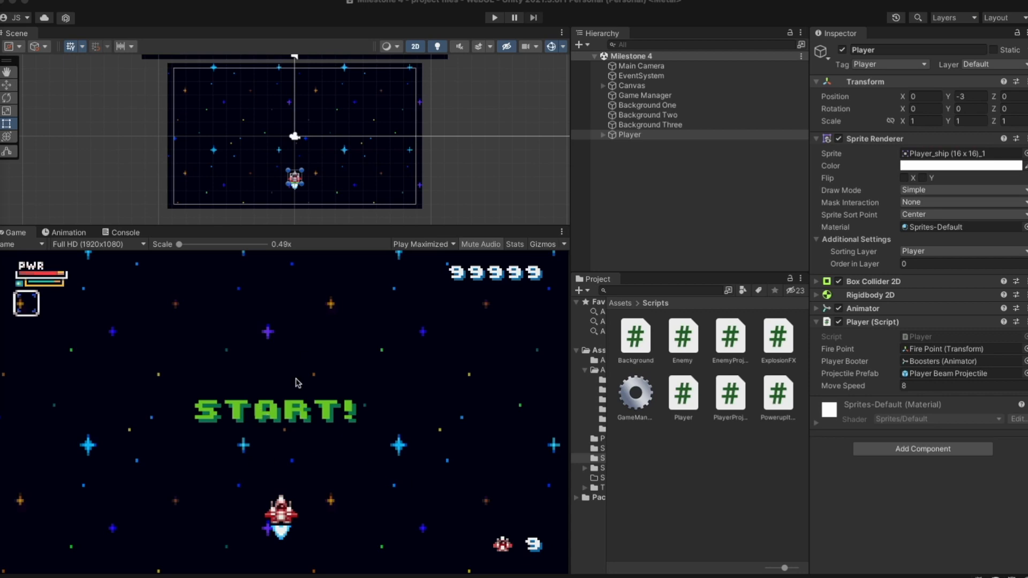
mouse_move(310, 449)
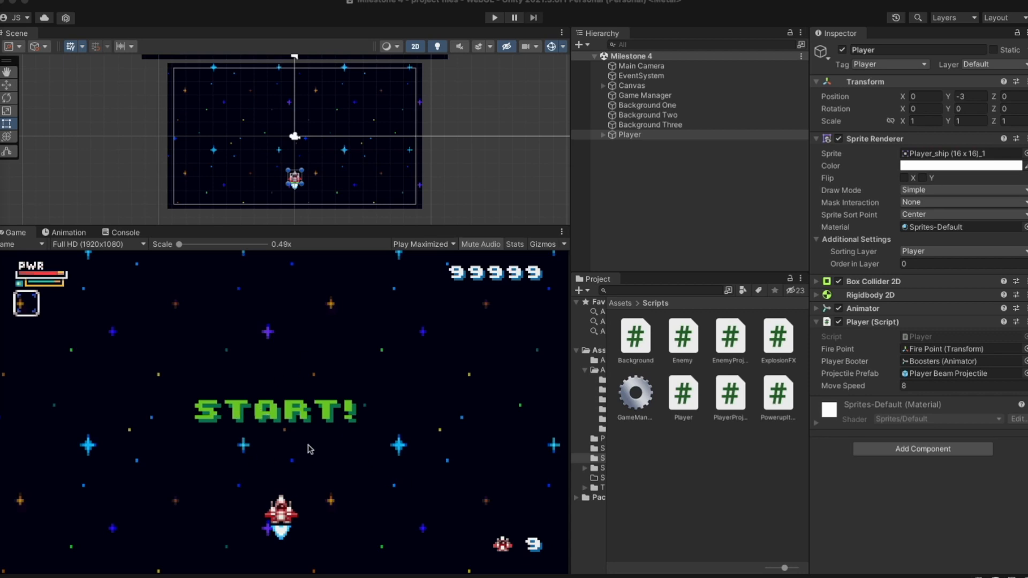
mouse_move(312, 434)
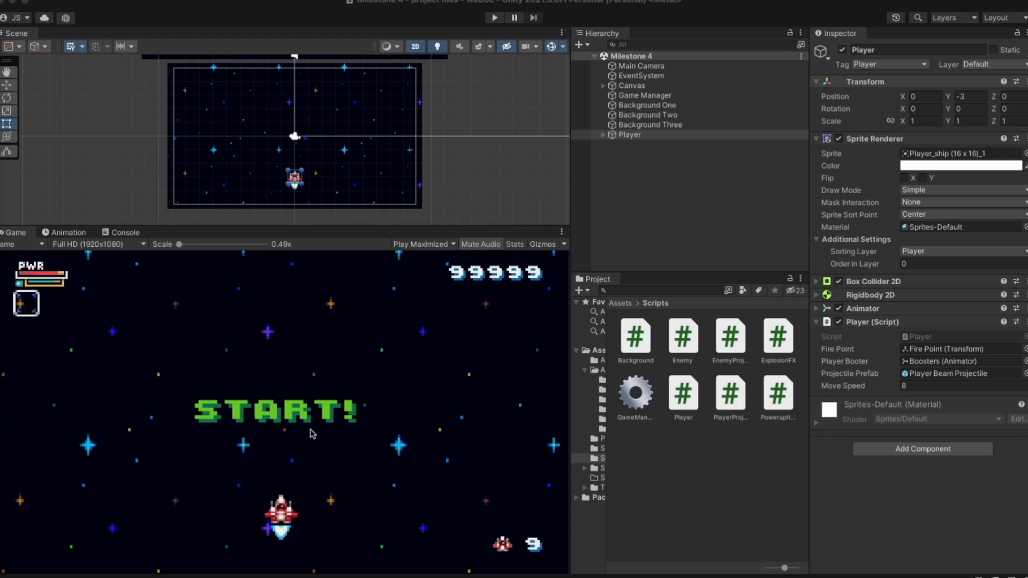
mouse_move(58, 290)
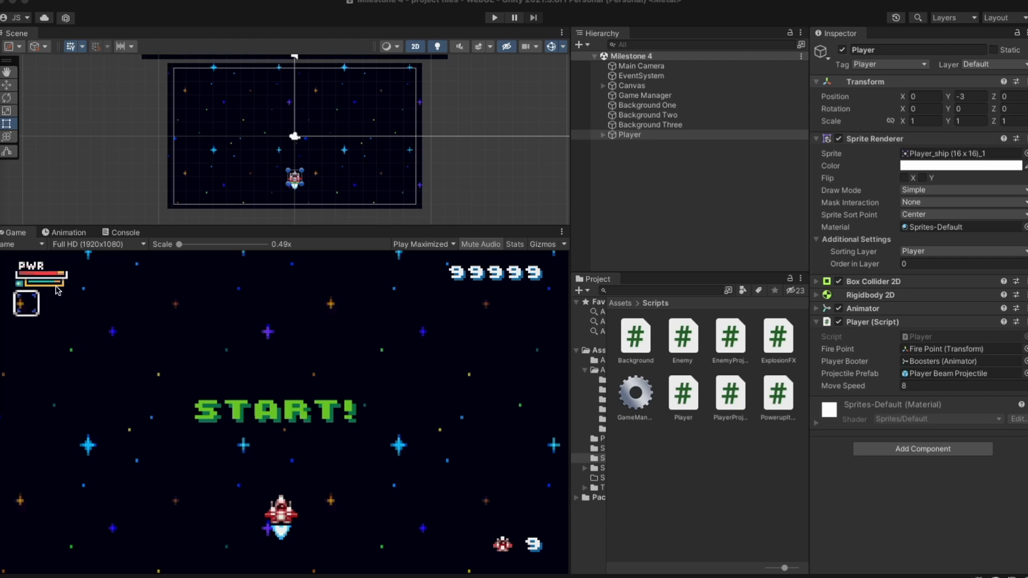
mouse_move(58, 283)
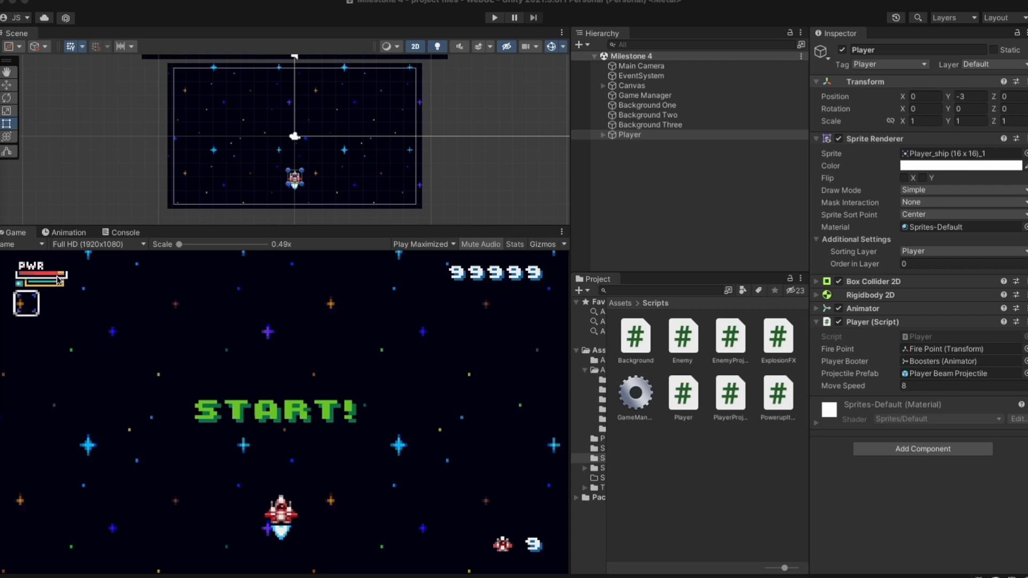
mouse_move(248, 423)
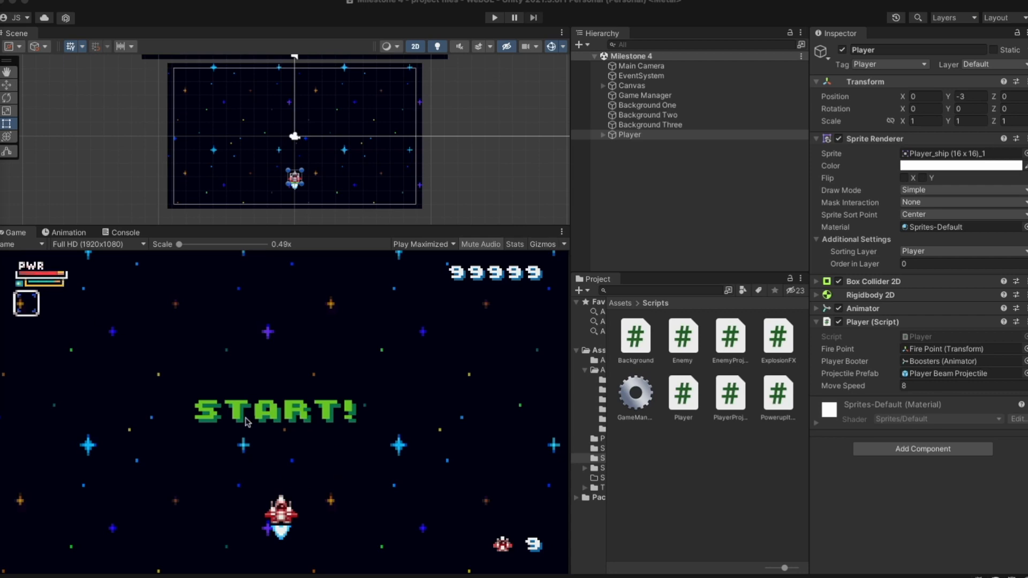
mouse_move(240, 320)
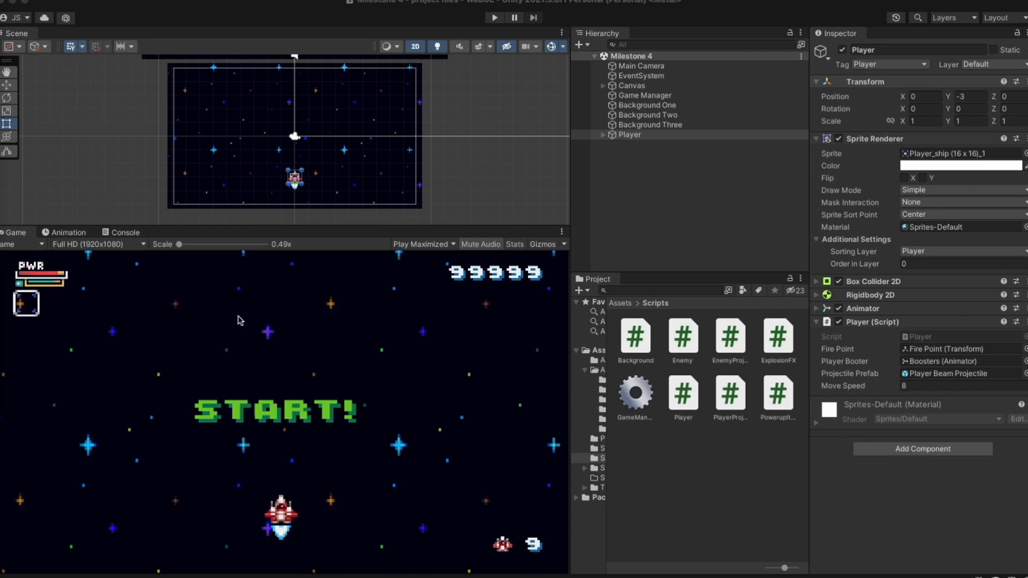
mouse_move(402, 297)
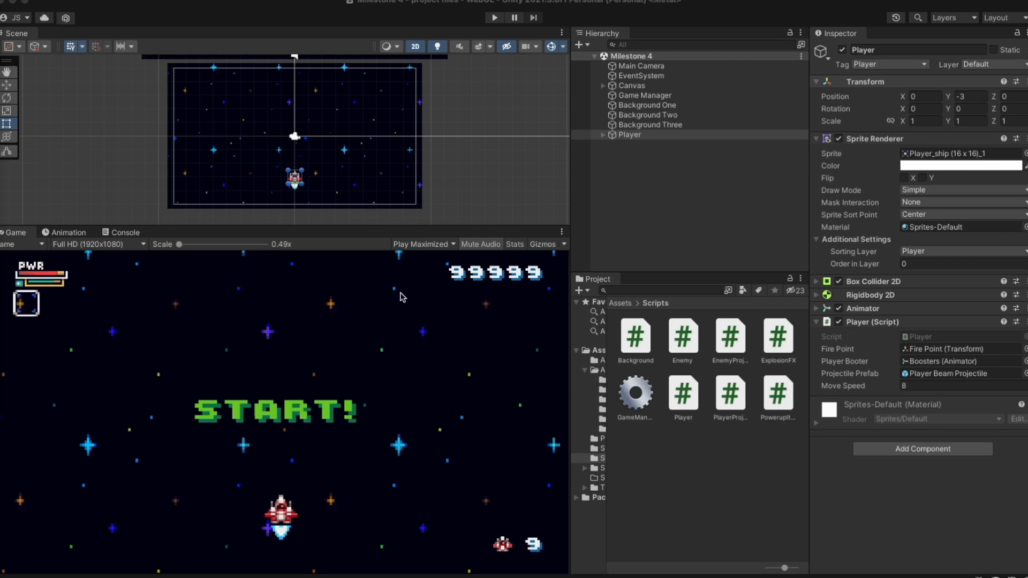
mouse_move(353, 361)
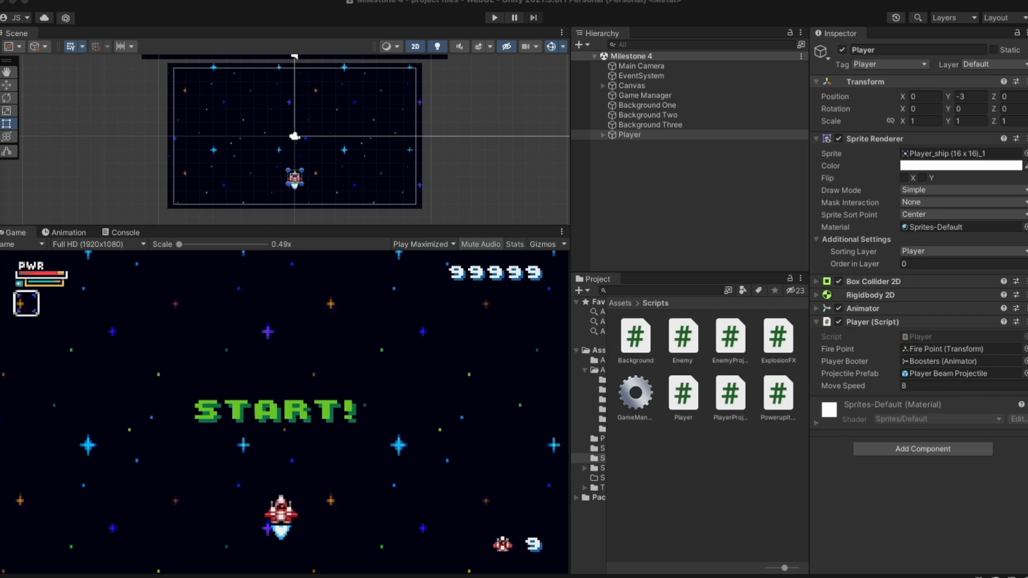
mouse_move(65, 280)
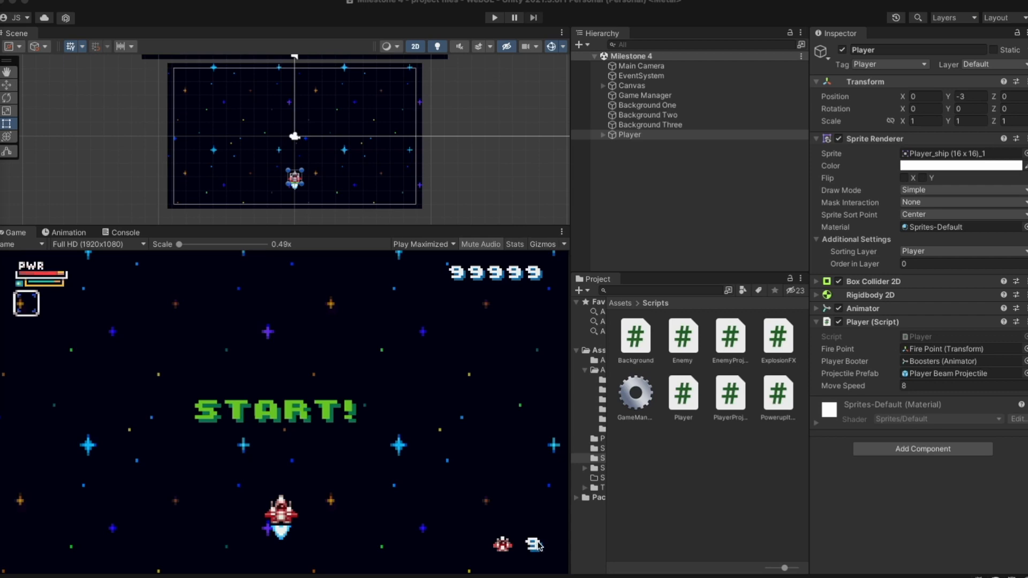
mouse_move(13, 290)
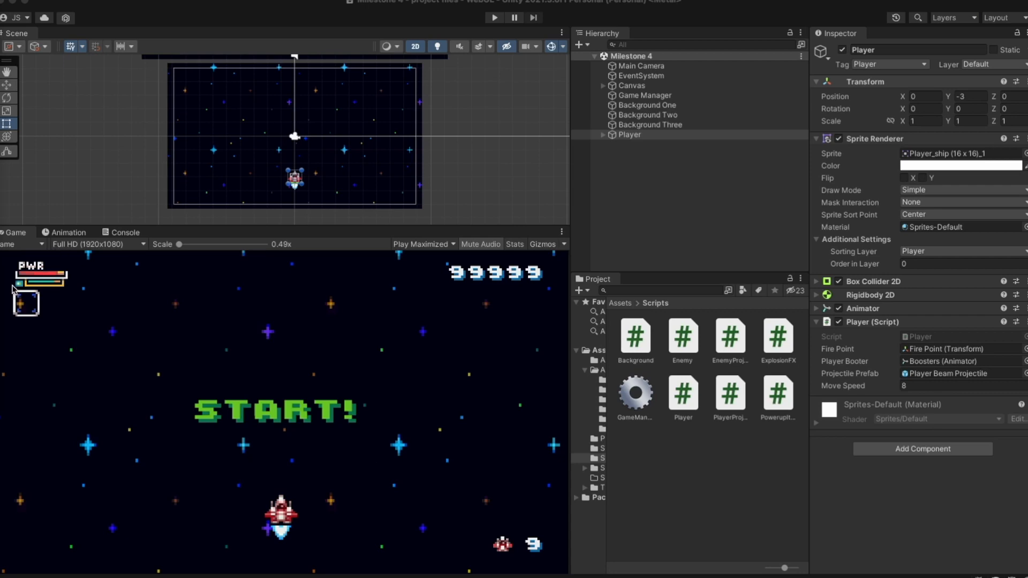
mouse_move(57, 315)
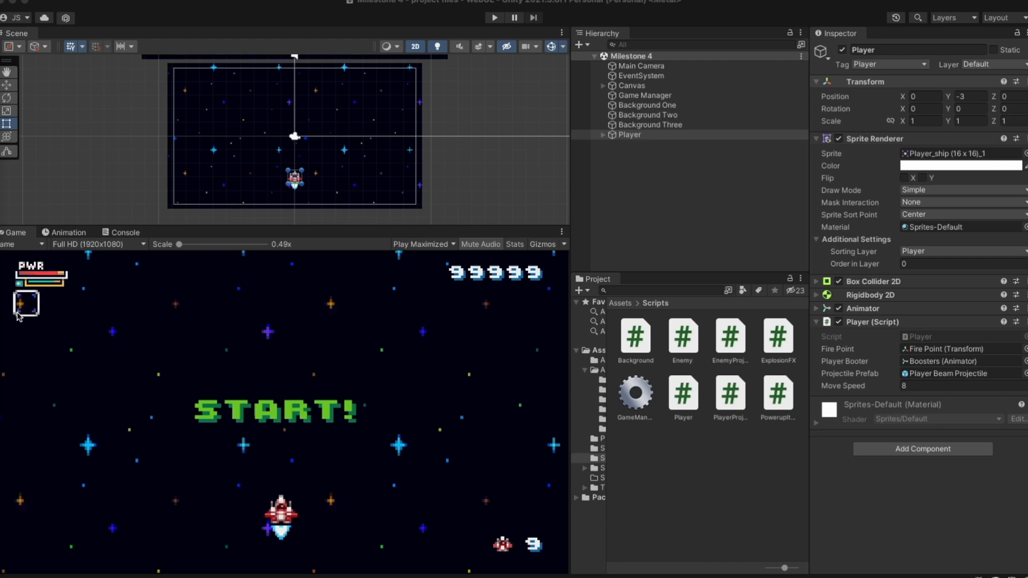
mouse_move(290, 458)
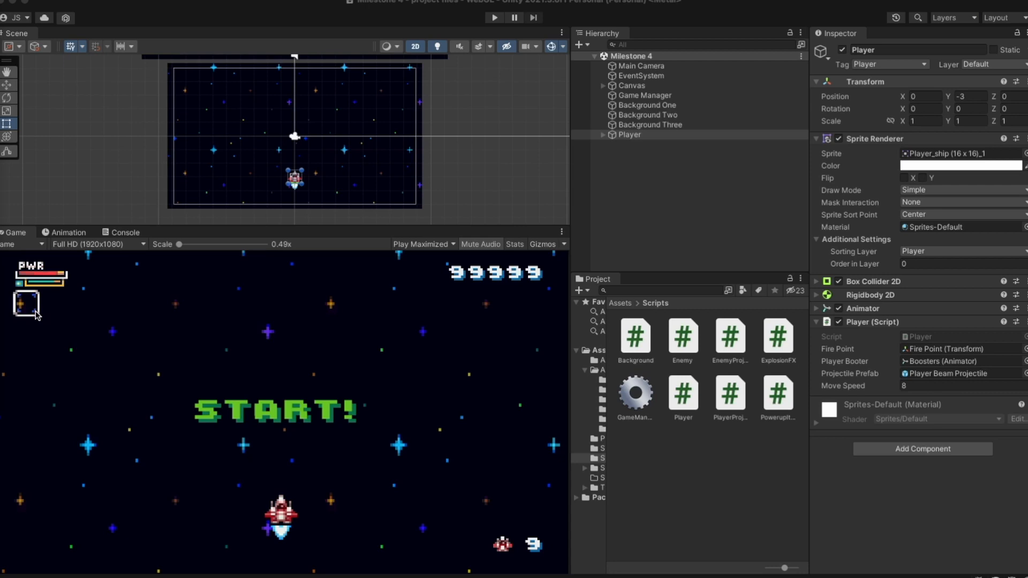
mouse_move(333, 409)
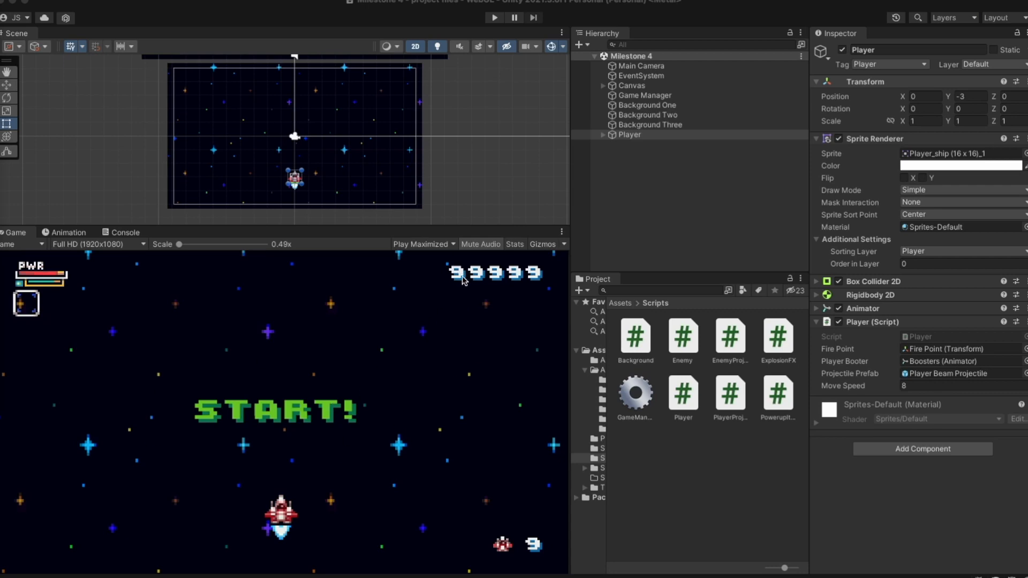
mouse_move(503, 277)
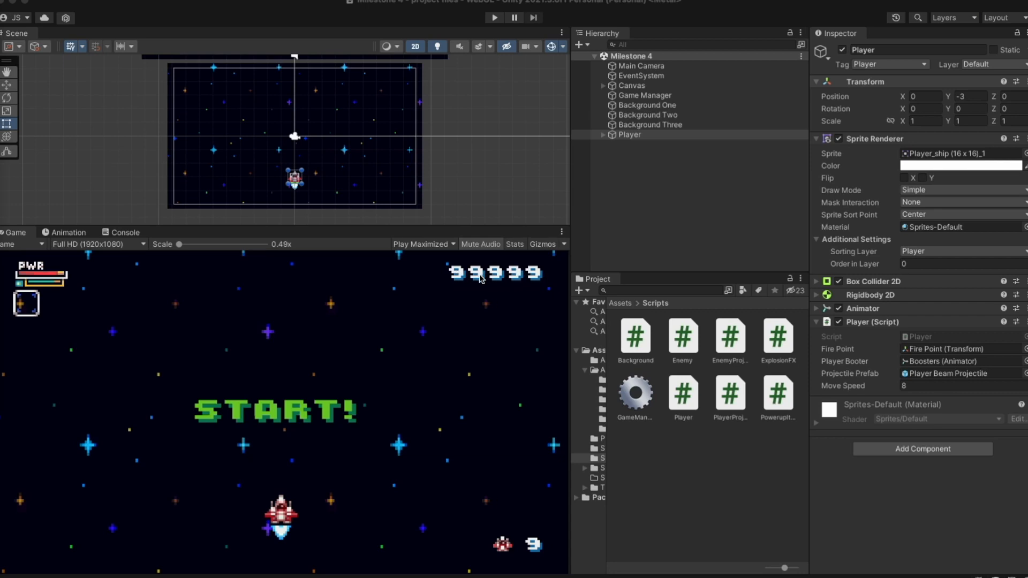
mouse_move(327, 513)
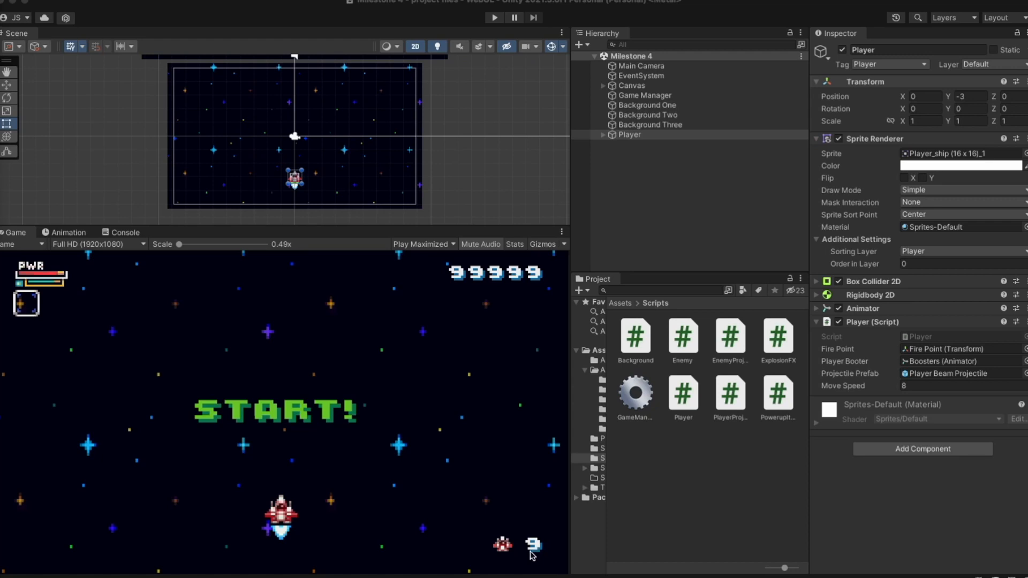
mouse_move(486, 281)
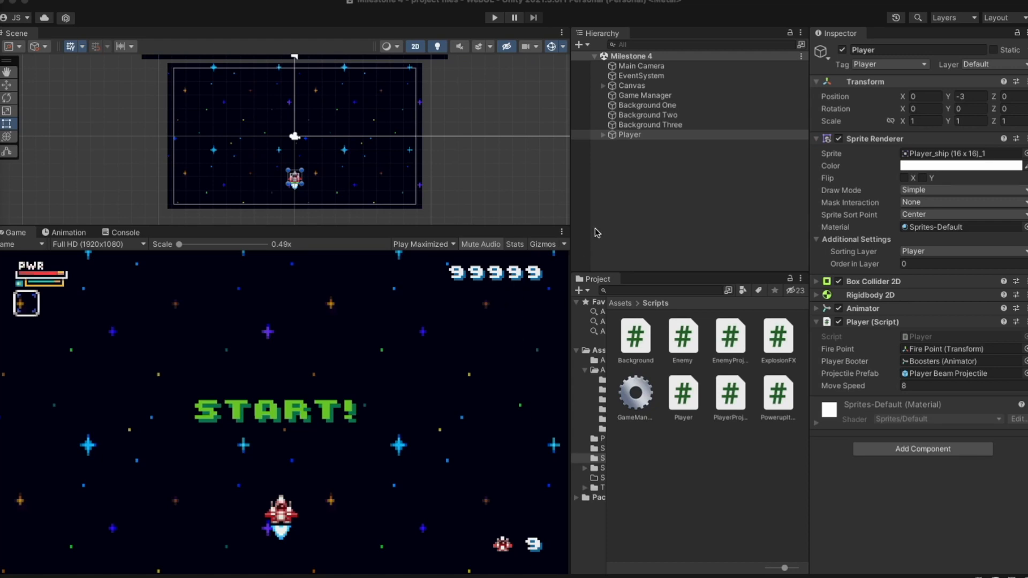
mouse_move(466, 278)
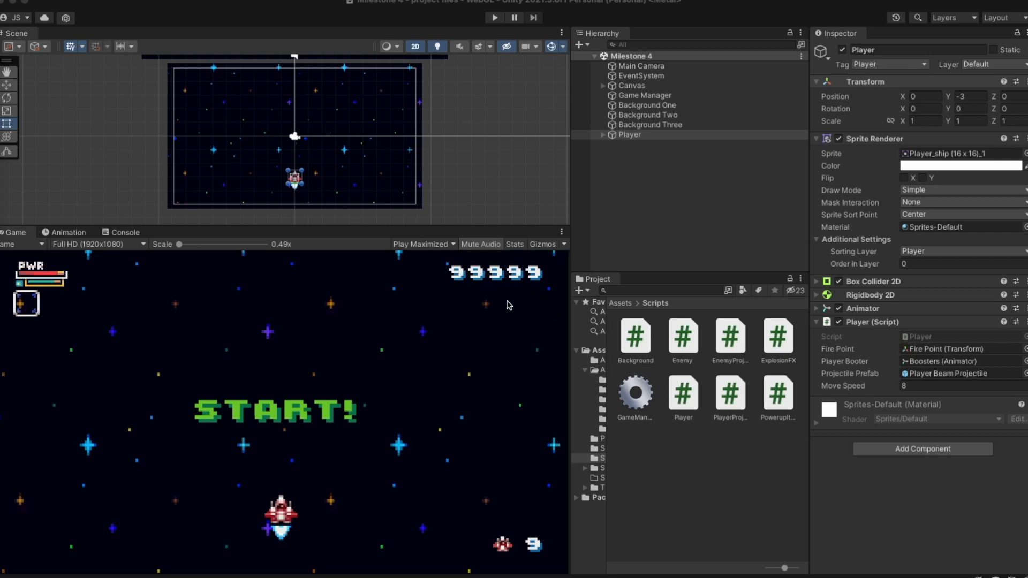
mouse_move(505, 230)
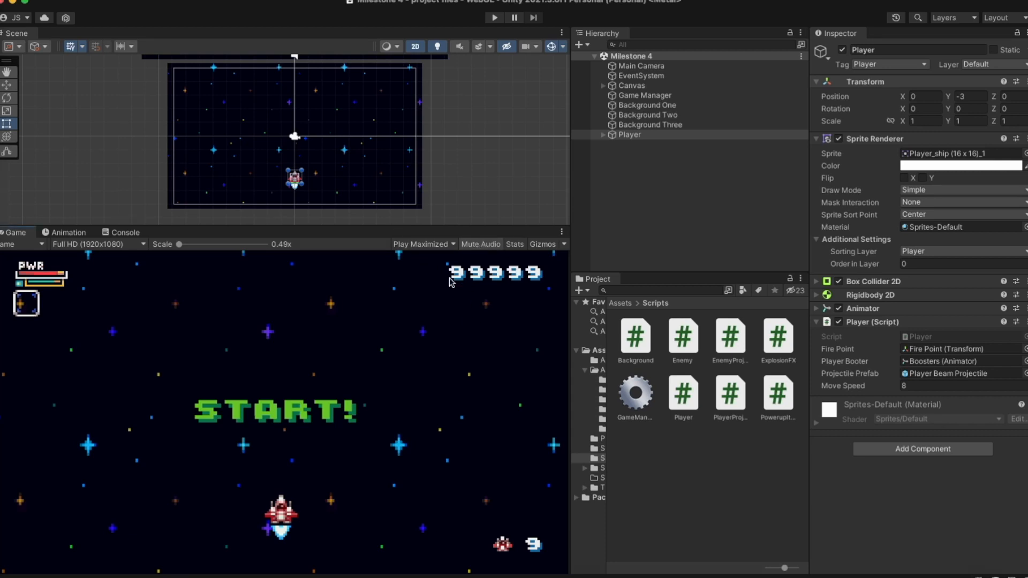
mouse_move(389, 370)
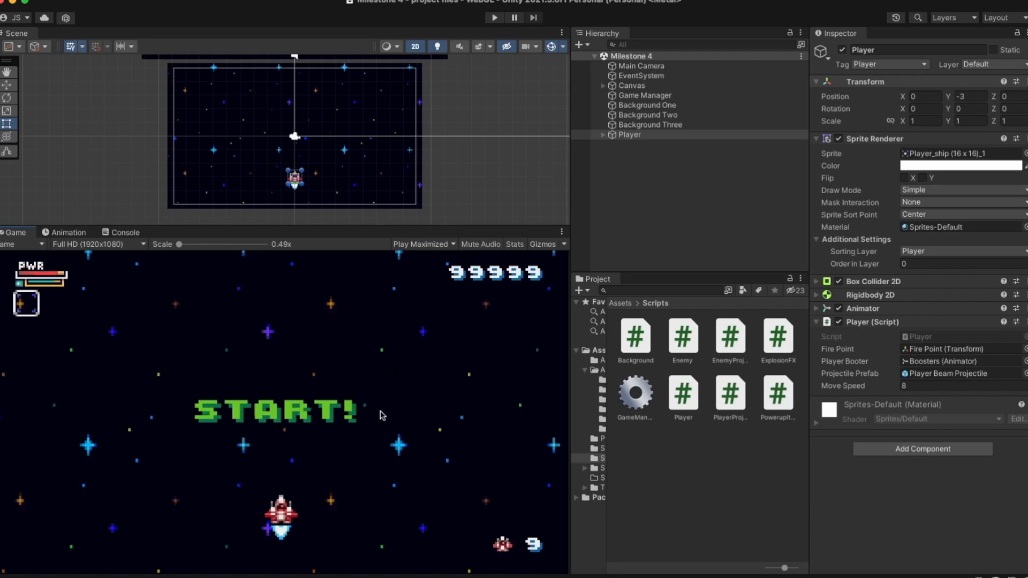
mouse_move(243, 370)
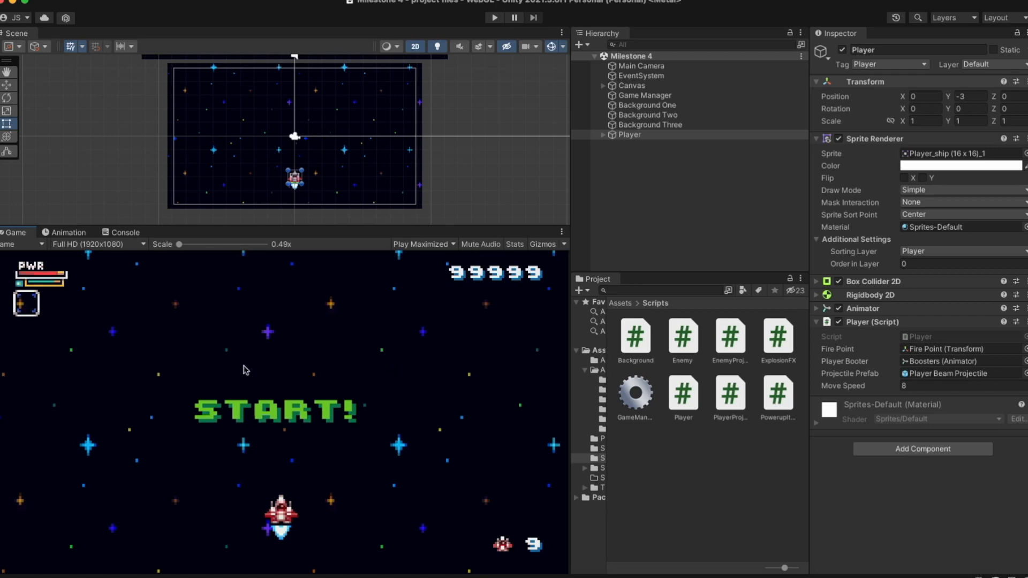
mouse_move(228, 379)
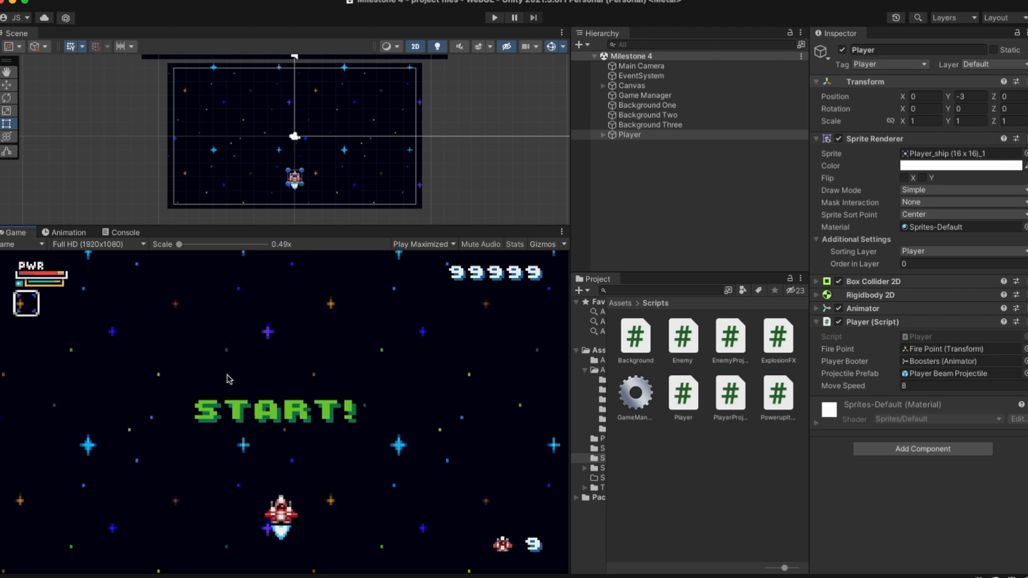
mouse_move(283, 389)
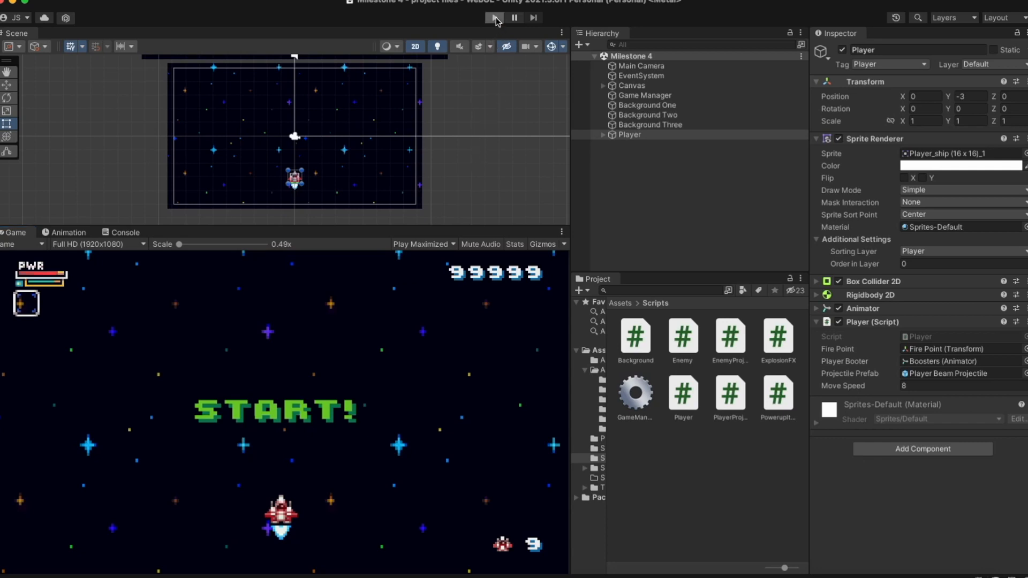
Enter Play mode from the toolbar to preview the space shooter's START screen live.
click(494, 18)
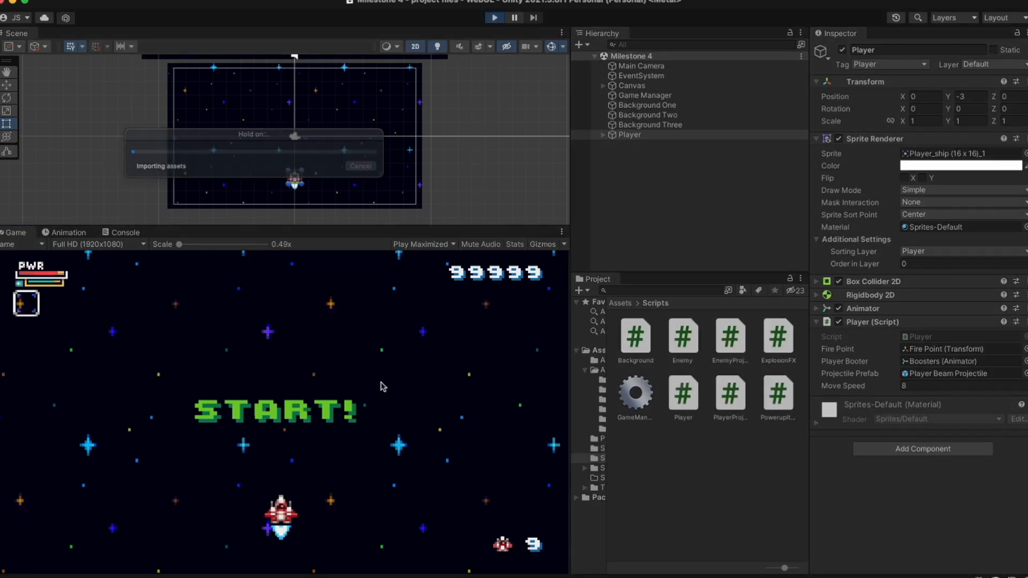